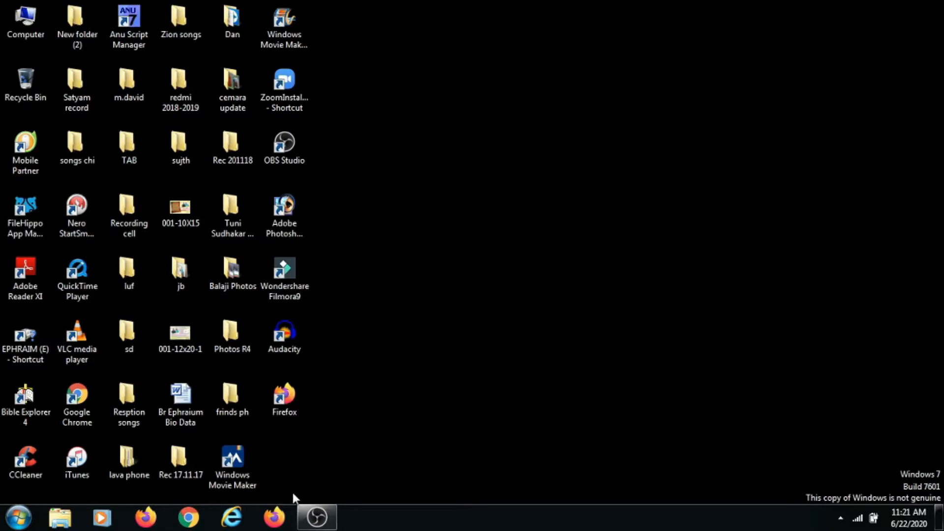
Step: Launch Firefox from the taskbar so it shows a new tab page
left_click(277, 514)
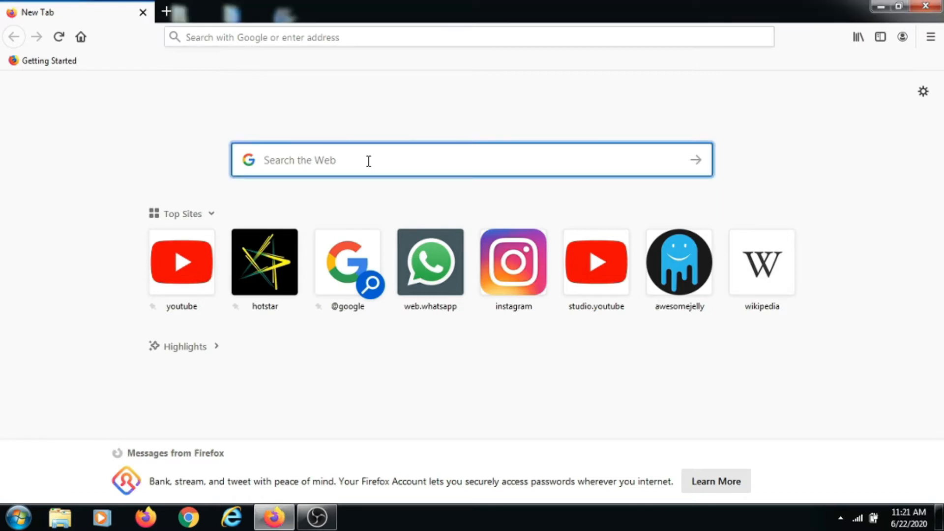
Step: Search Google for 'download microsoft teams' via the typed 'download micr' suggestion
type("downl")
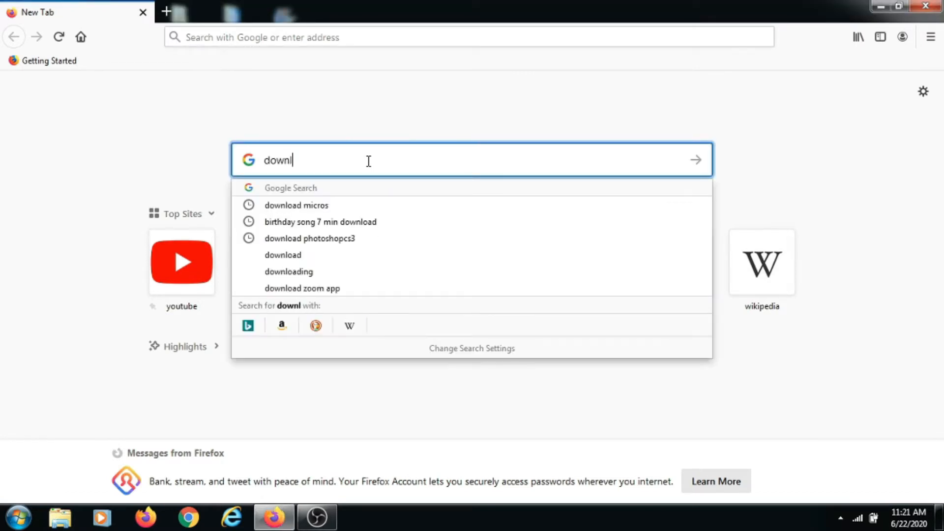
type("oad mic")
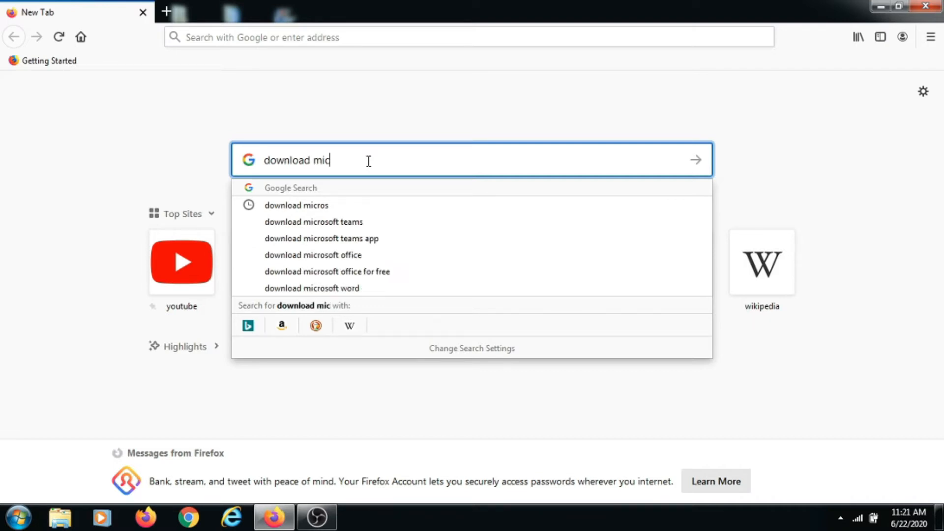
type("r")
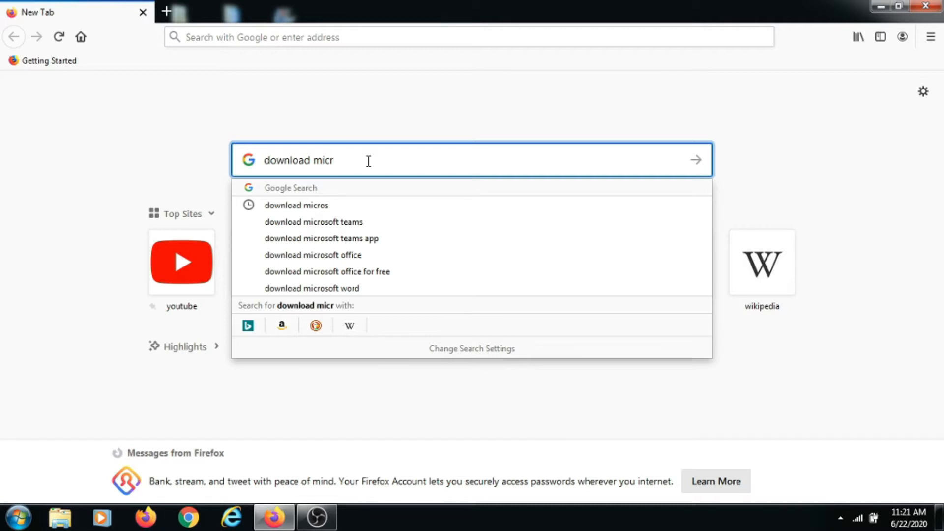
left_click(313, 222)
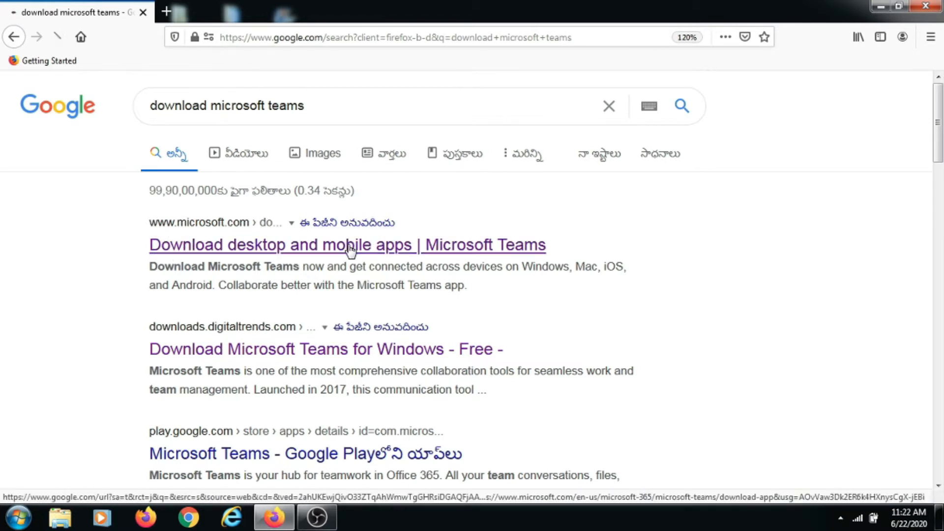
Step: From the Microsoft Teams page, start the desktop download of Teams_windows_x64.exe
left_click(351, 244)
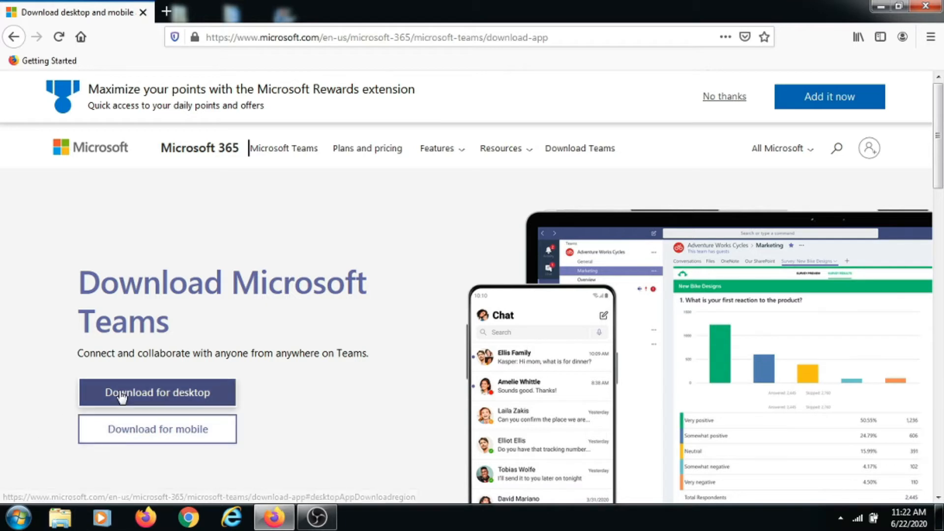
left_click(157, 392)
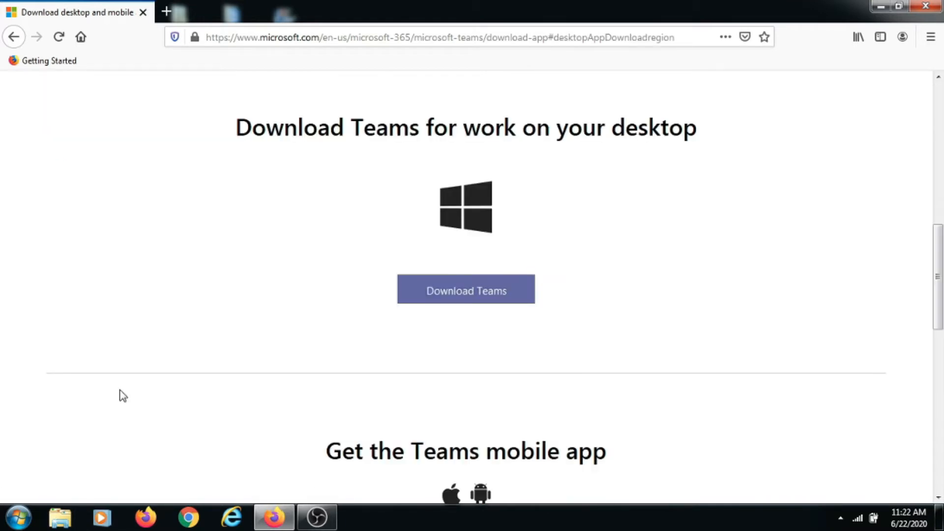
mouse_move(471, 321)
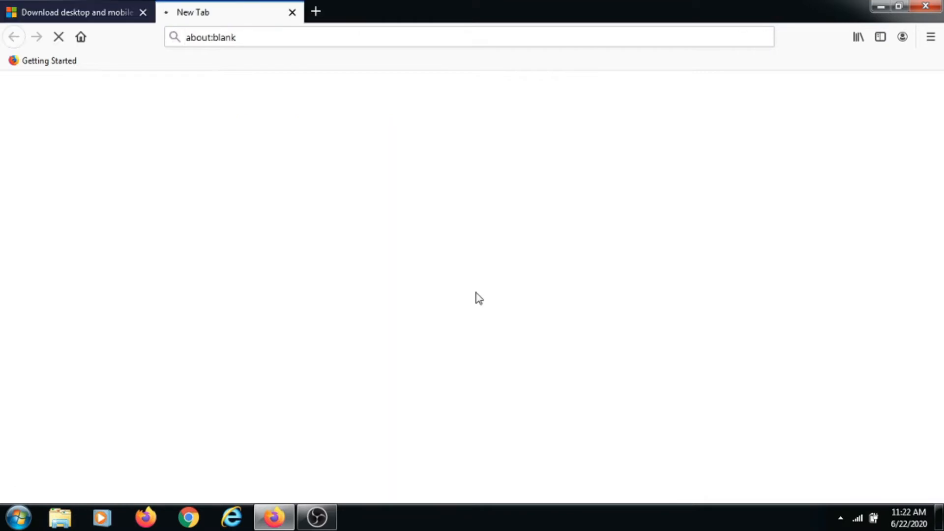
left_click(466, 290)
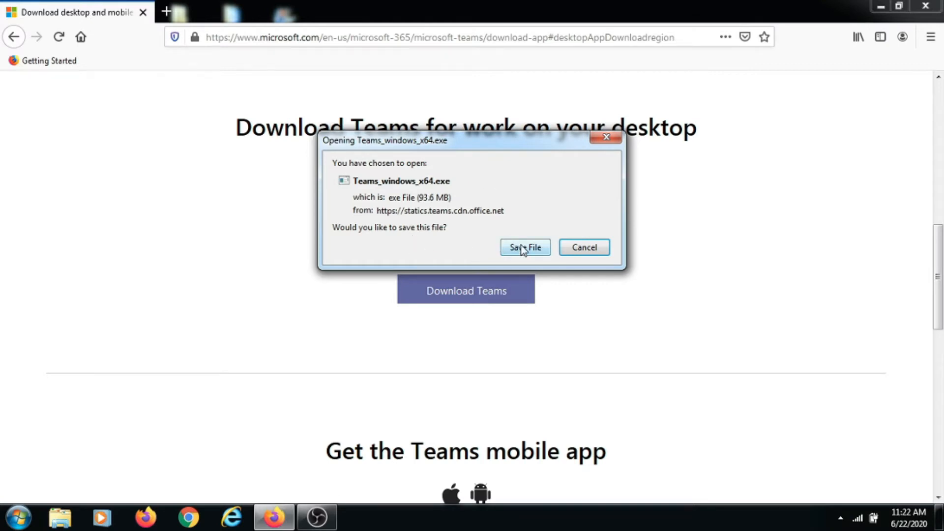
Step: Save Teams_windows_x64.exe and watch its download progress in the Downloads panel
left_click(524, 248)
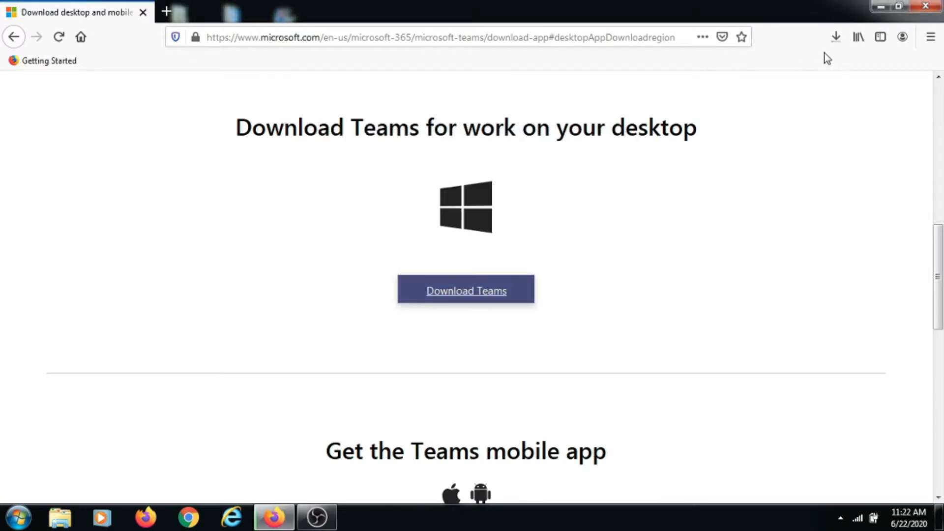
left_click(466, 290)
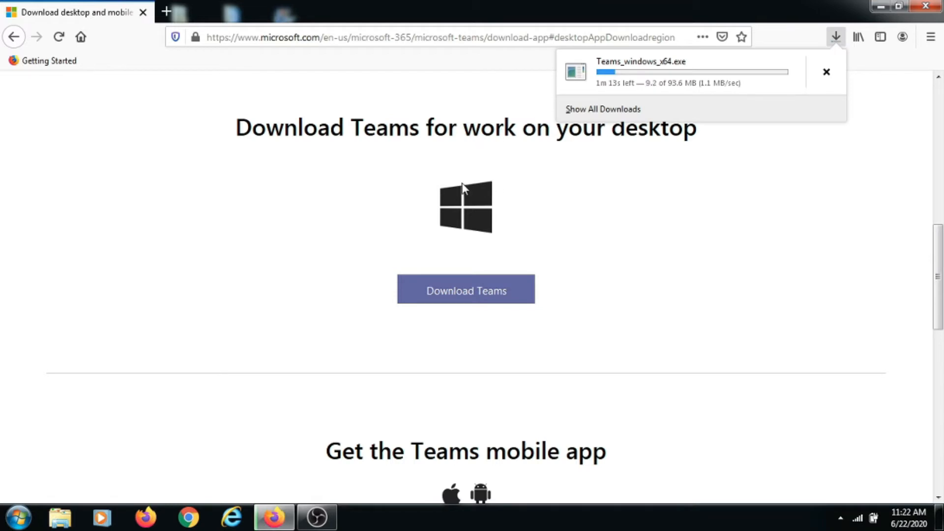
mouse_move(366, 295)
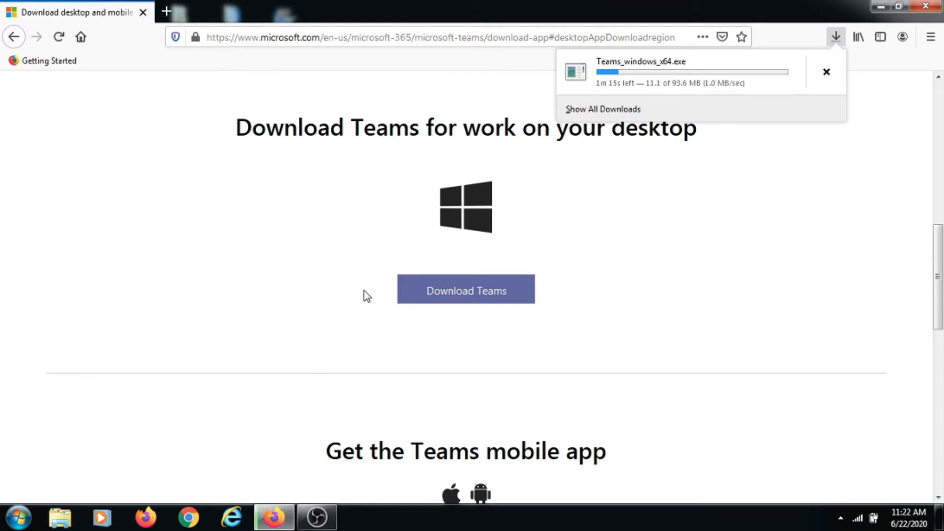
scroll("down", 3)
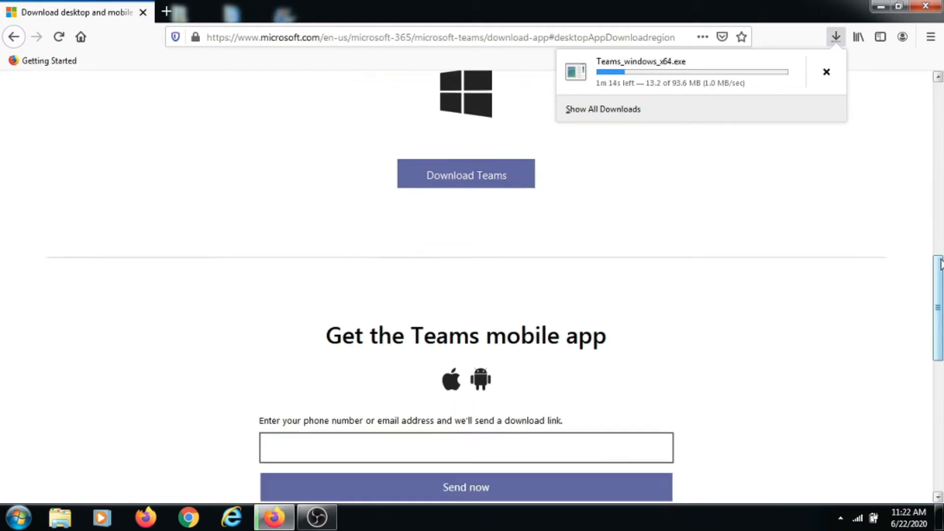
scroll("down", 3)
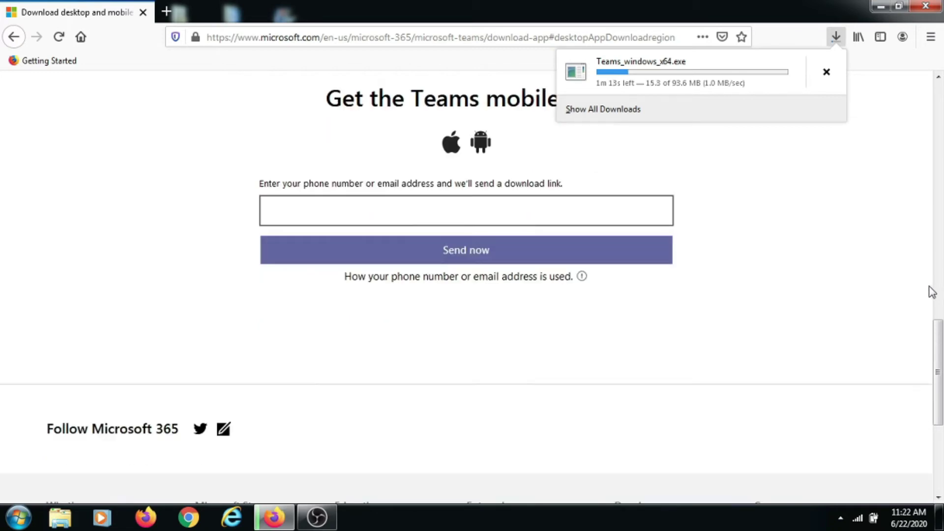
scroll("up", 3)
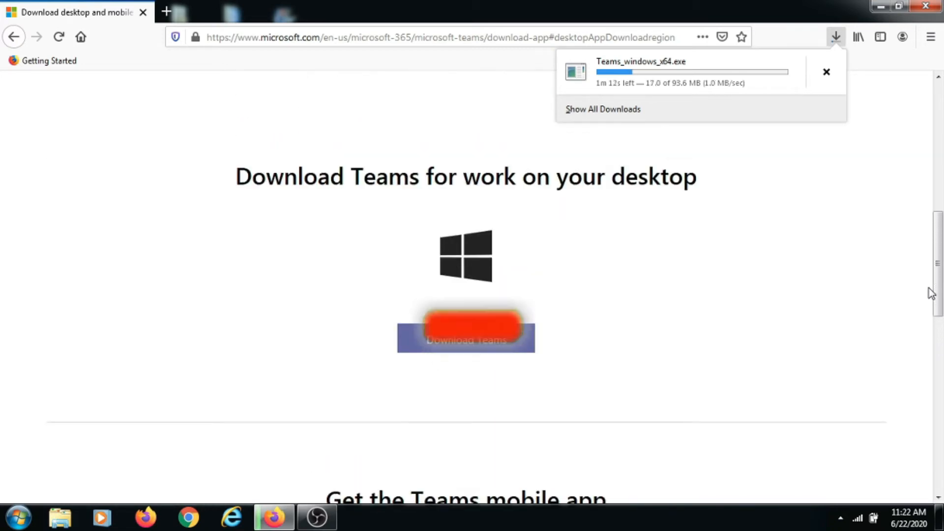
scroll("up", 3)
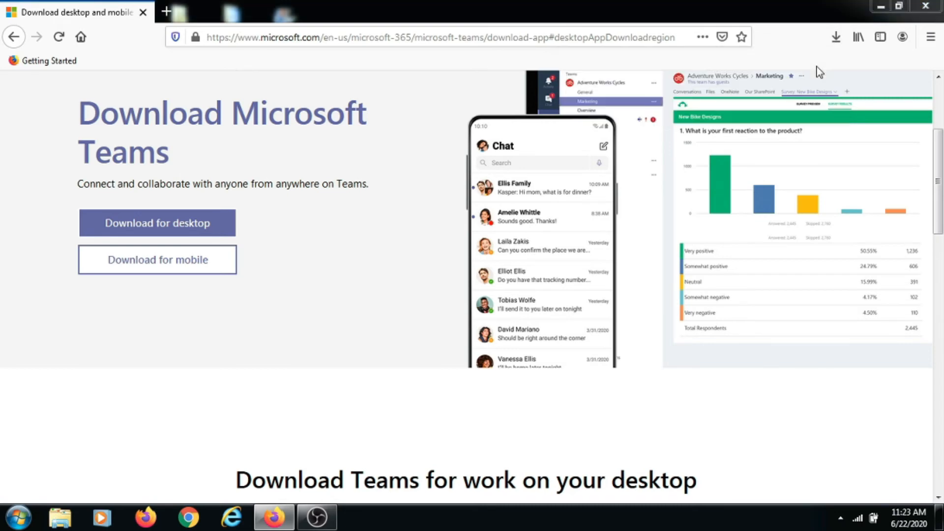
Step: Show the finished Teams_windows_x64.exe in its Downloads folder in Windows Explorer
left_click(59, 519)
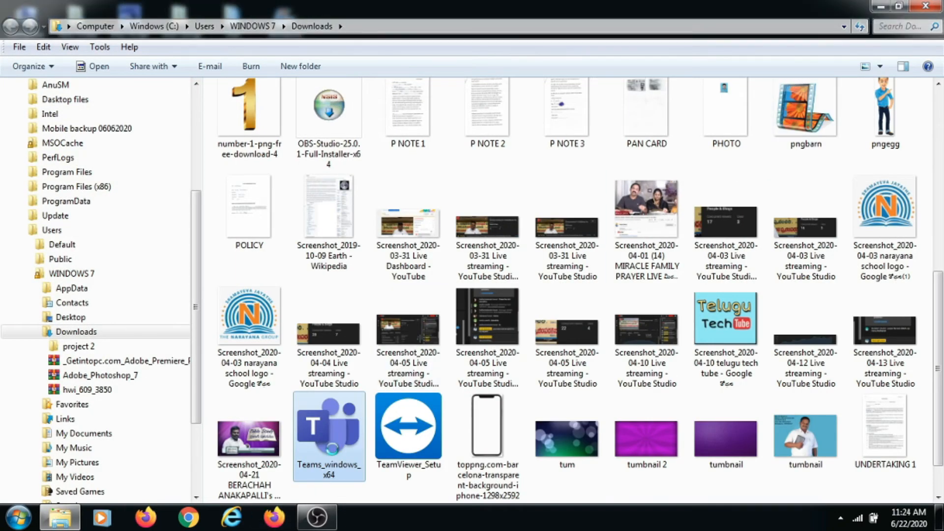
Step: Send Teams_windows_x64 to the desktop as a shortcut via its context menu
right_click(328, 426)
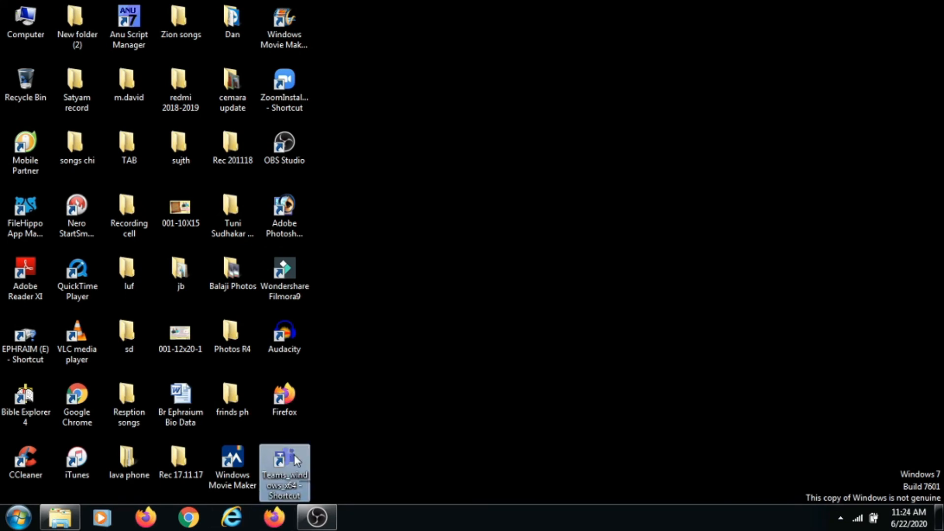
Step: Start the Teams installer from its desktop shortcut and accept the security warning with Run
double_click(285, 457)
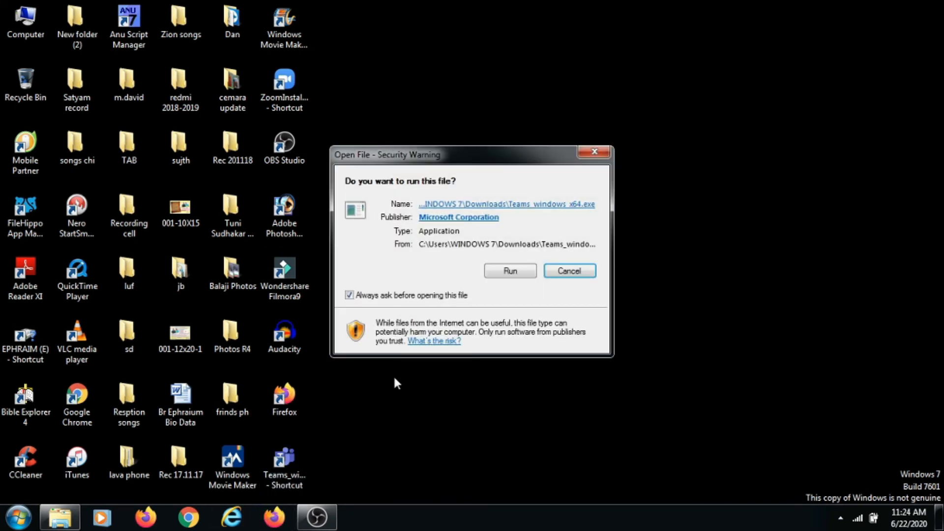
left_click(510, 272)
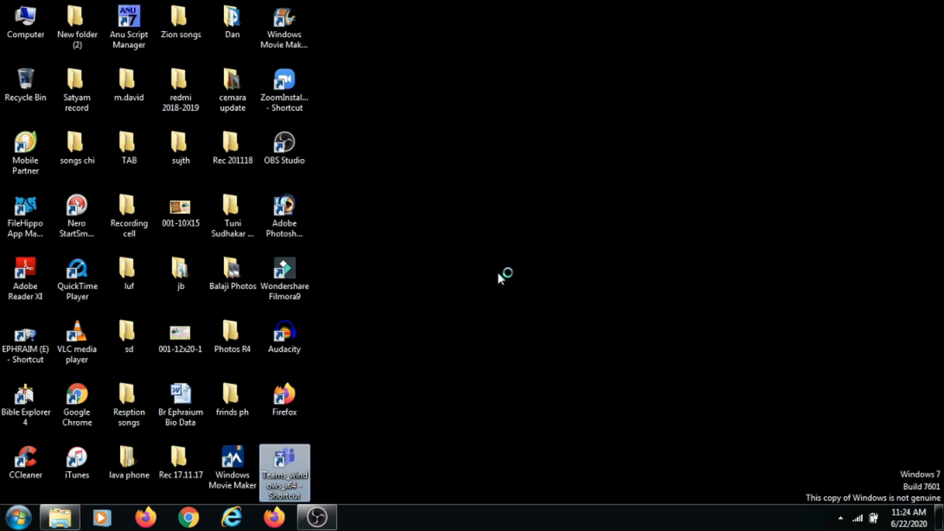